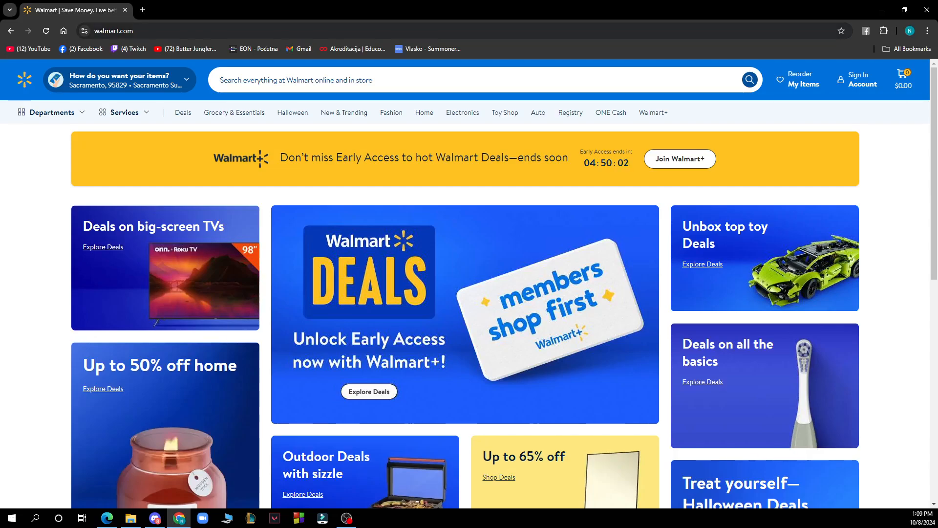
mouse_move(255, 7)
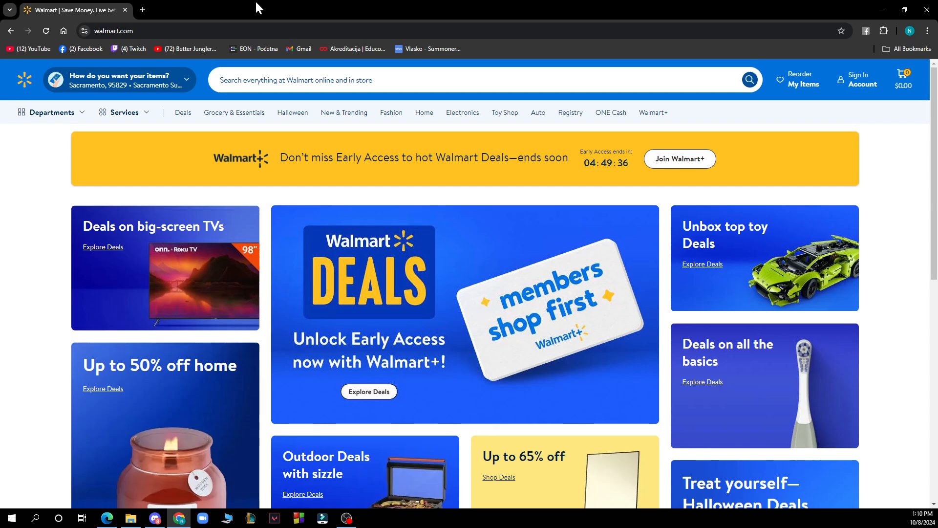
mouse_move(48, 179)
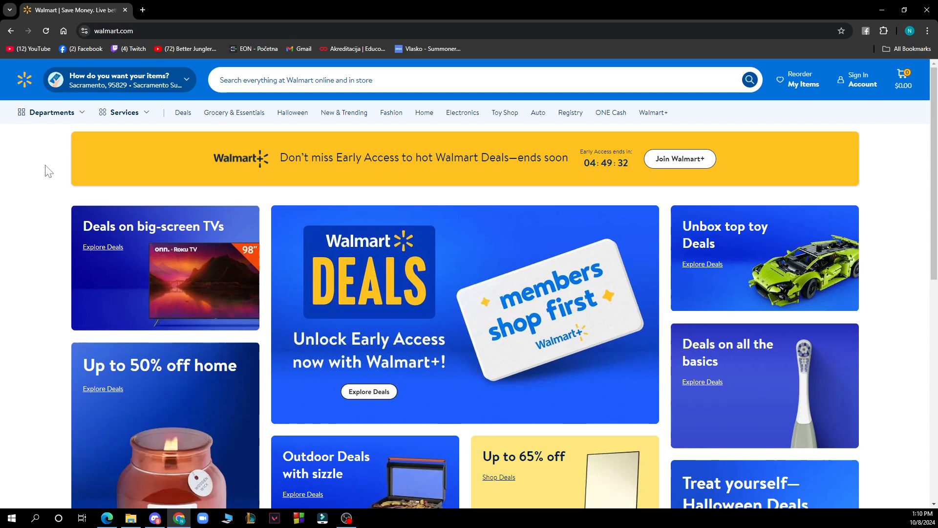
mouse_move(802, 80)
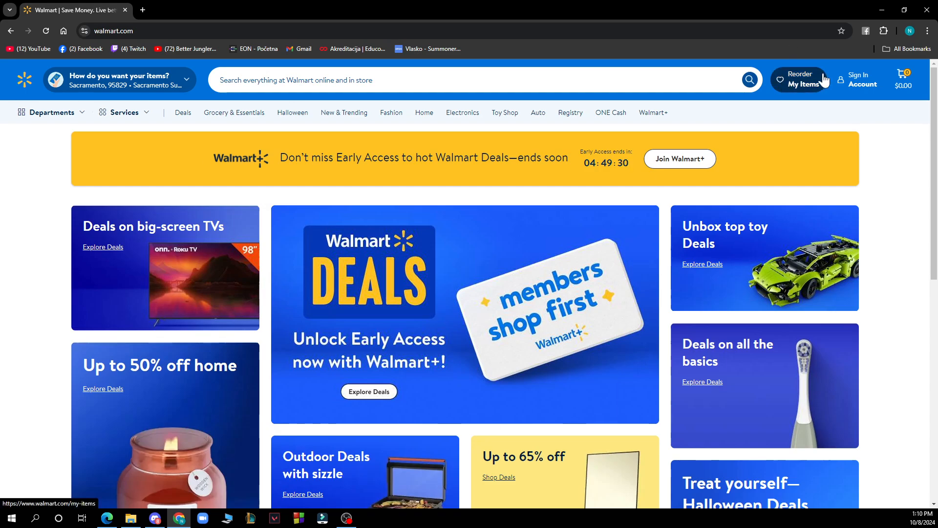
mouse_move(904, 79)
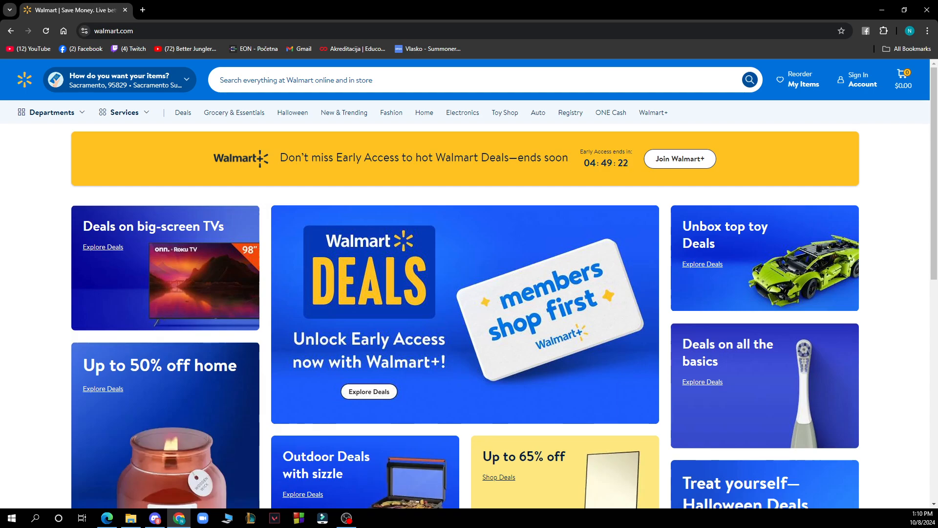
mouse_move(502, 6)
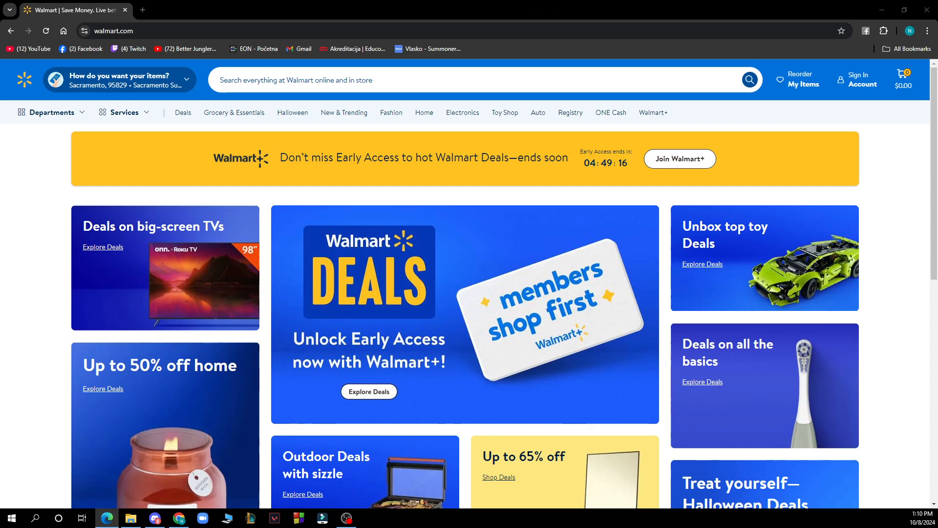
mouse_move(134, 120)
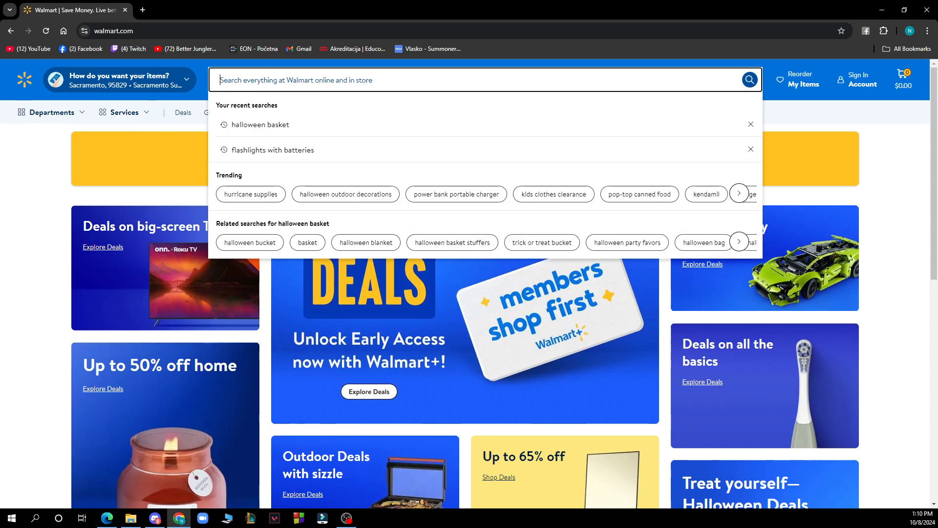
mouse_move(424, 150)
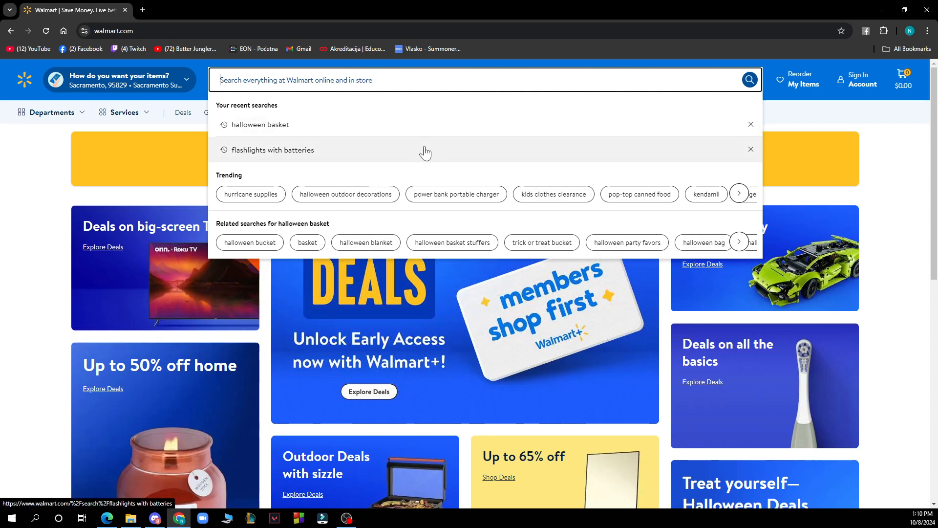
Step: Open the $19.99 orange INIU 10000mAh Power Bank listing from the search results
left_click(456, 194)
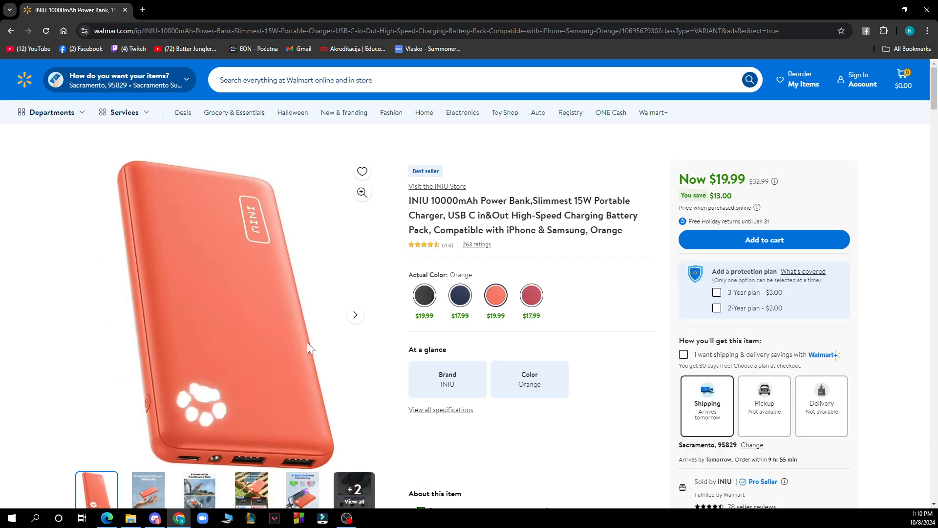
mouse_move(476, 244)
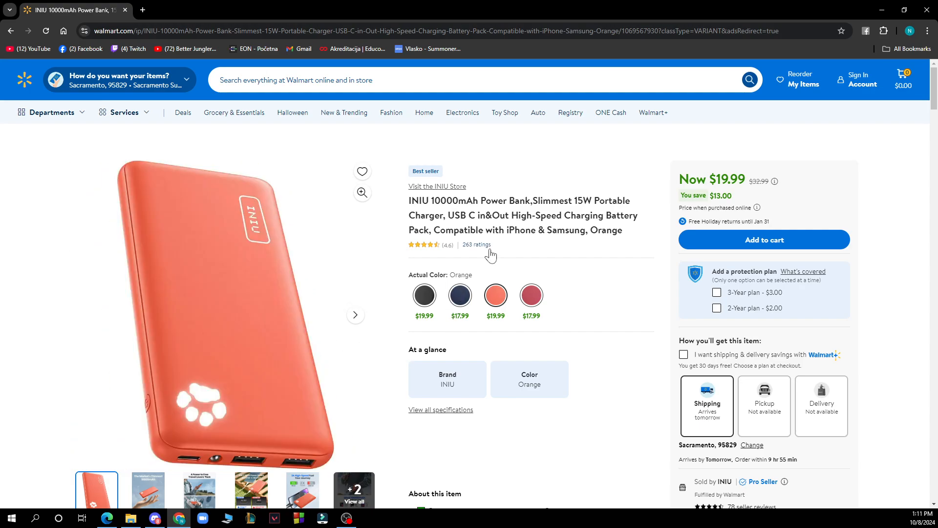
Step: Scroll past product details and similar items to the Customer reviews section showing 130 reviews
scroll("down", 3)
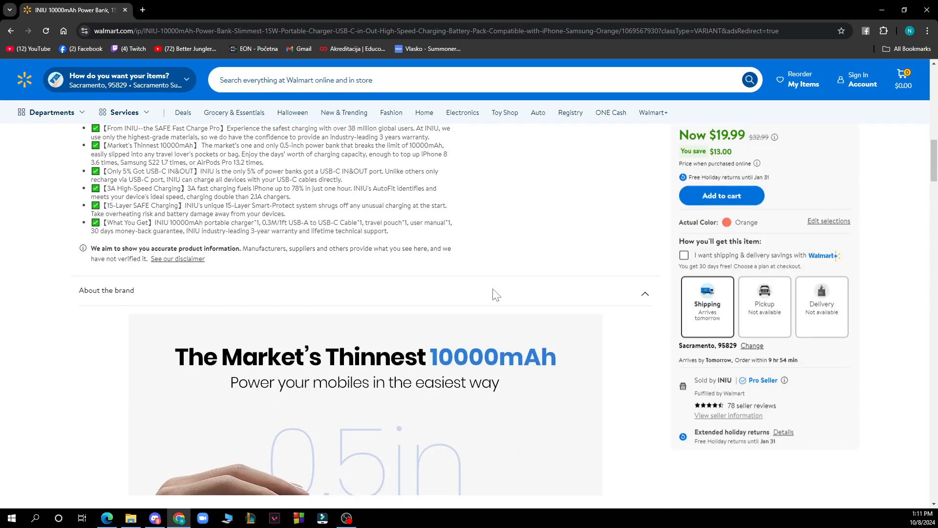
scroll("down", 3)
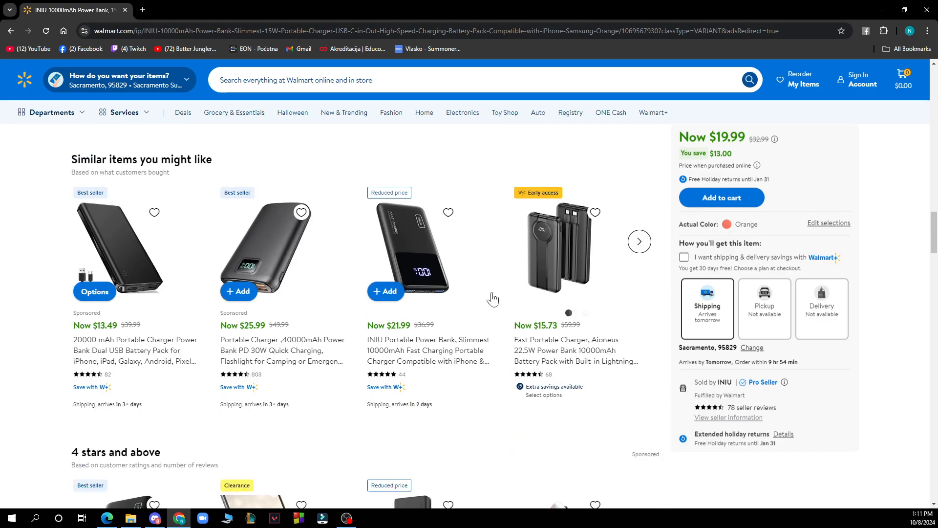
scroll("down", 3)
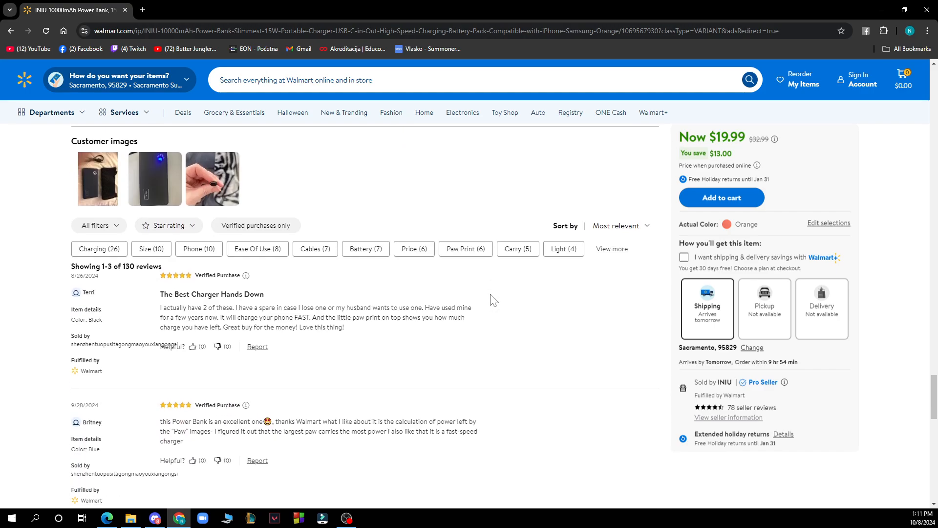
Step: Scroll a bit further to show the top reviews, down to Emily's 'A must buy!'
scroll("down", 3)
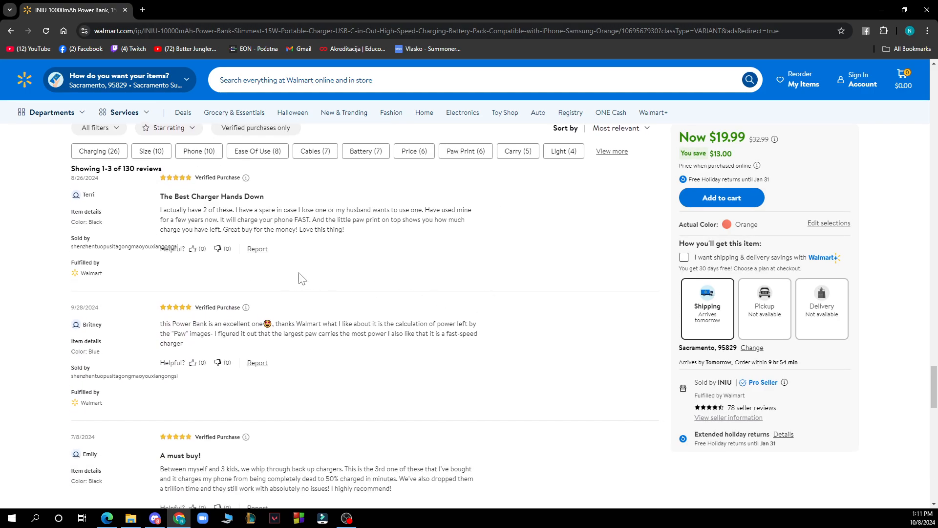
mouse_move(336, 299)
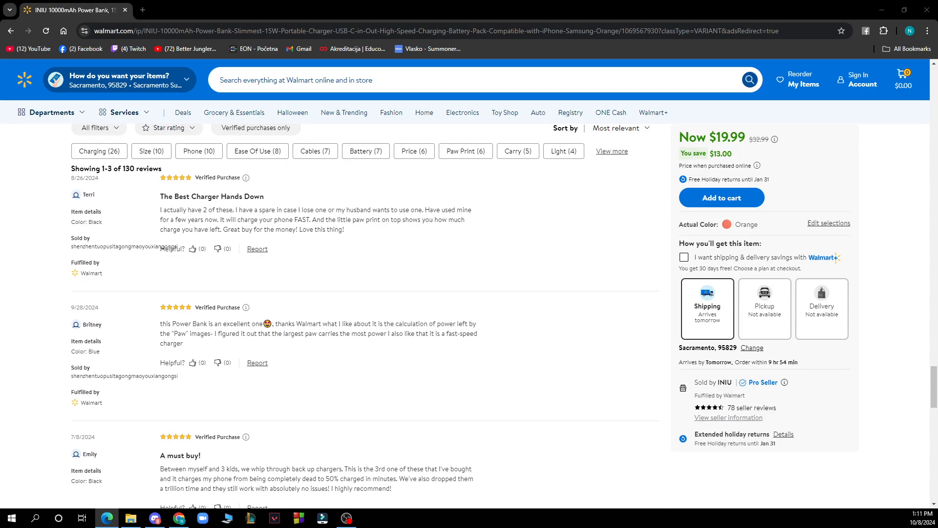
mouse_move(64, 53)
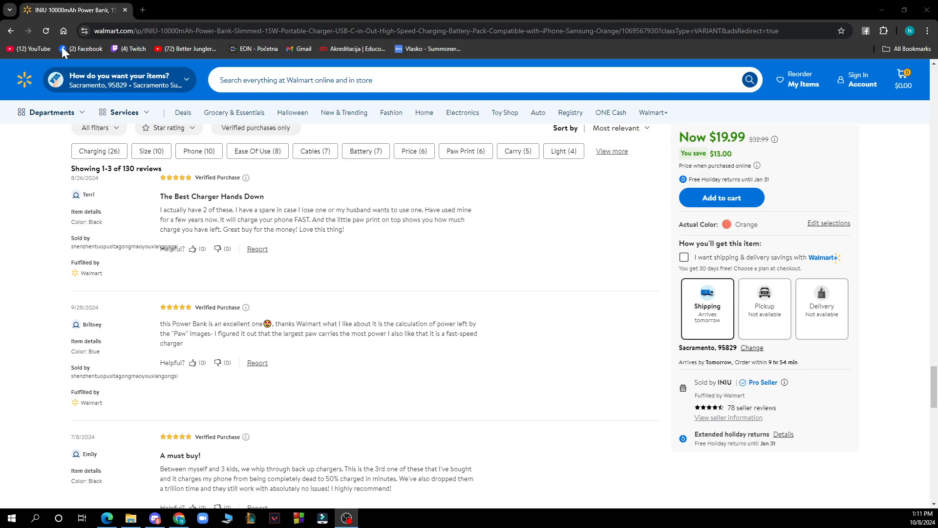